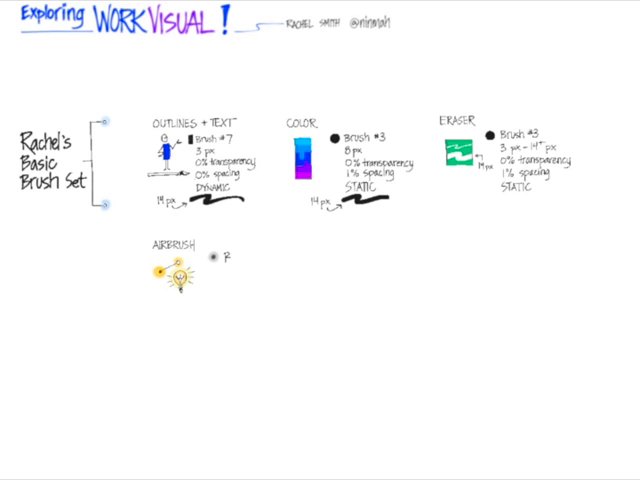
{"action": "type", "text": "Brush #4"}
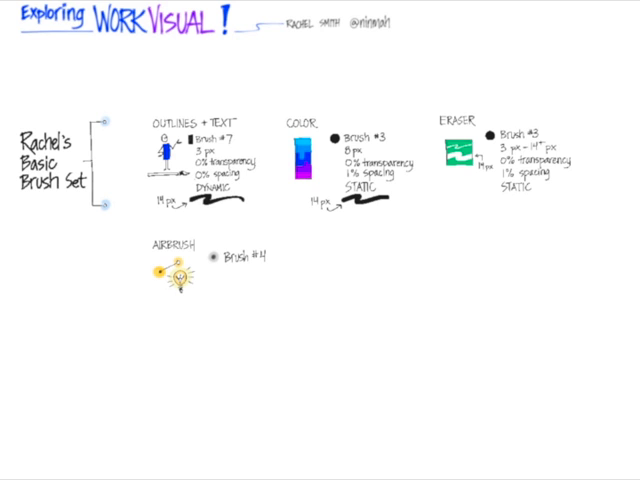
{"action": "type", "text": "14 px"}
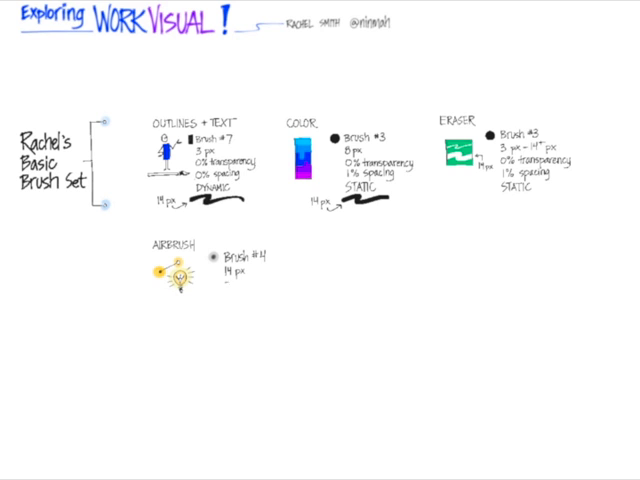
{"action": "type", "text": "75% transparency"}
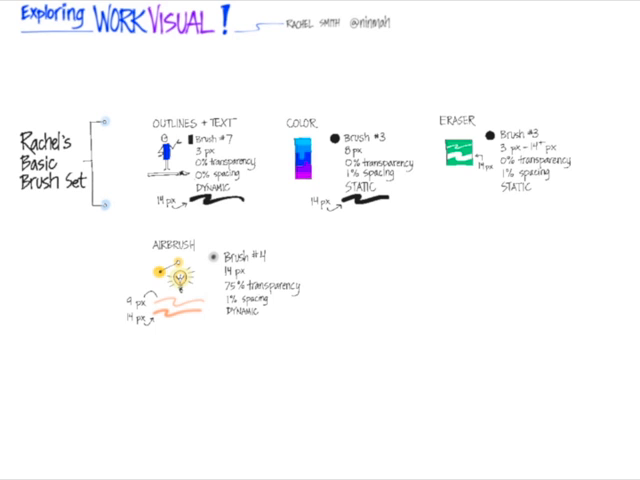
{"action": "type", "text": "We"}
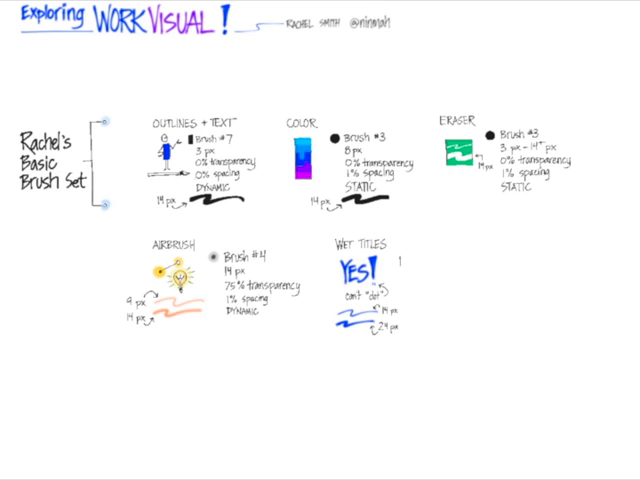
{"action": "type", "text": "Brush #5"}
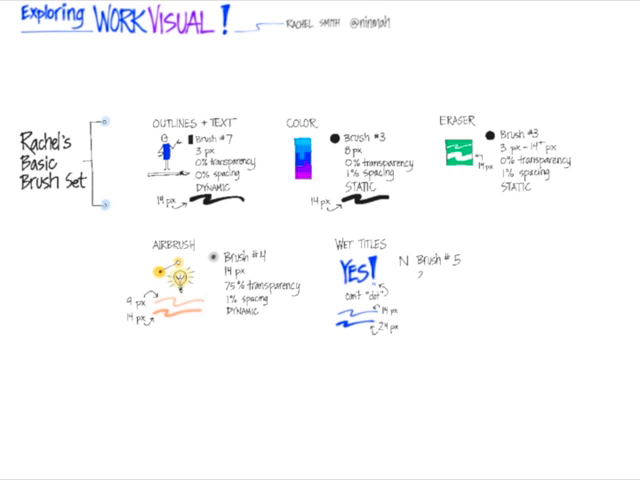
{"action": "type", "text": "24 px 0% transparency"}
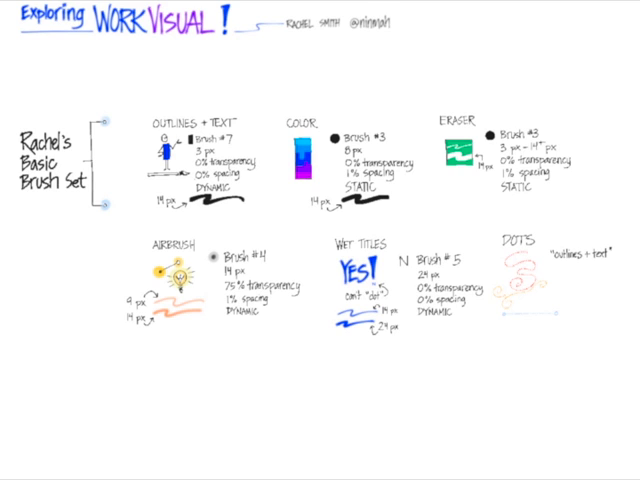
{"action": "type", "text": "100% spacing"}
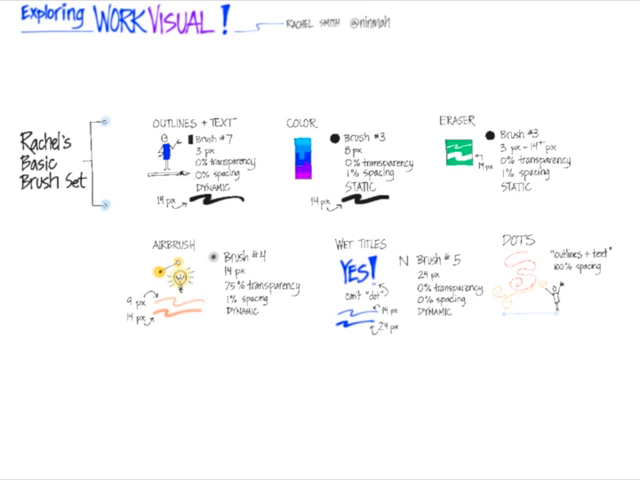